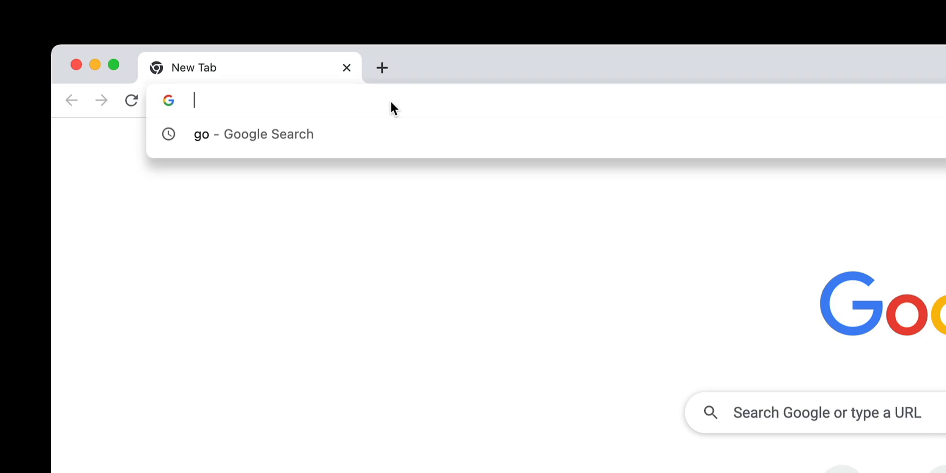
Enter dellinghamdesign.com, review the custom domain steps, and open Dellingham Design in the Designer.
{"action": "type", "text": "dellinghamd"}
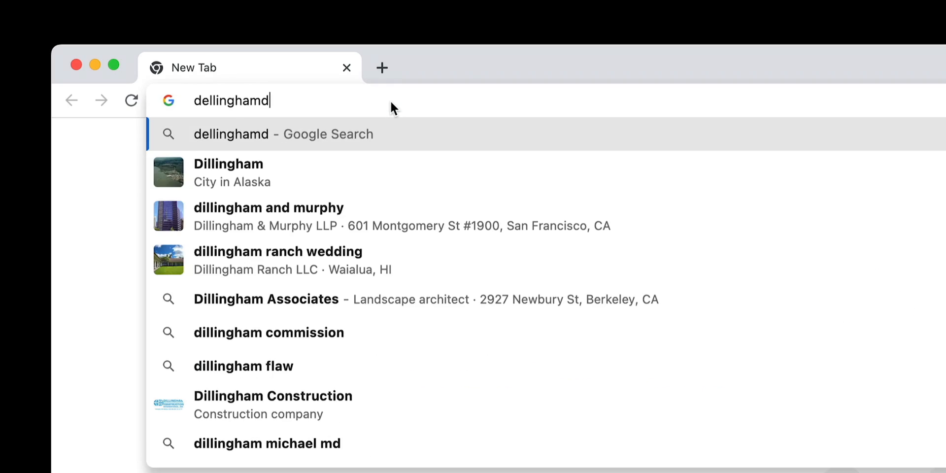
{"action": "type", "text": "dellinghamdesign.com"}
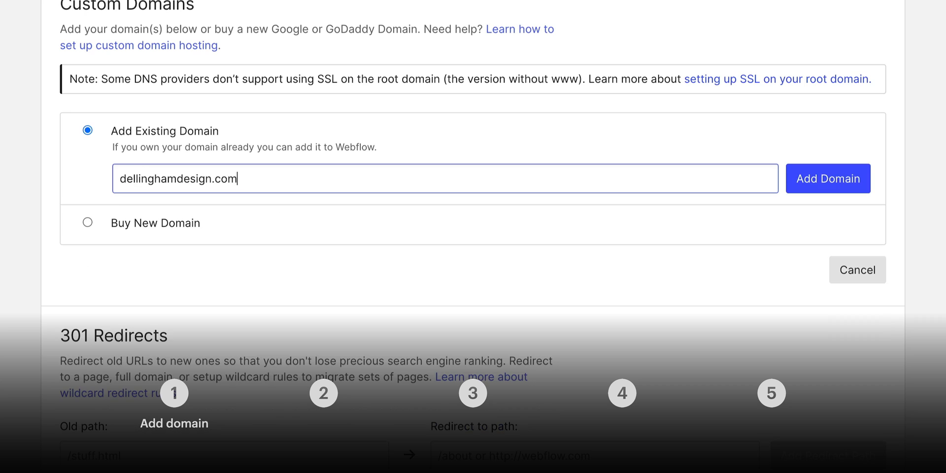
{"action": "left_click", "coordinate": [827, 178]}
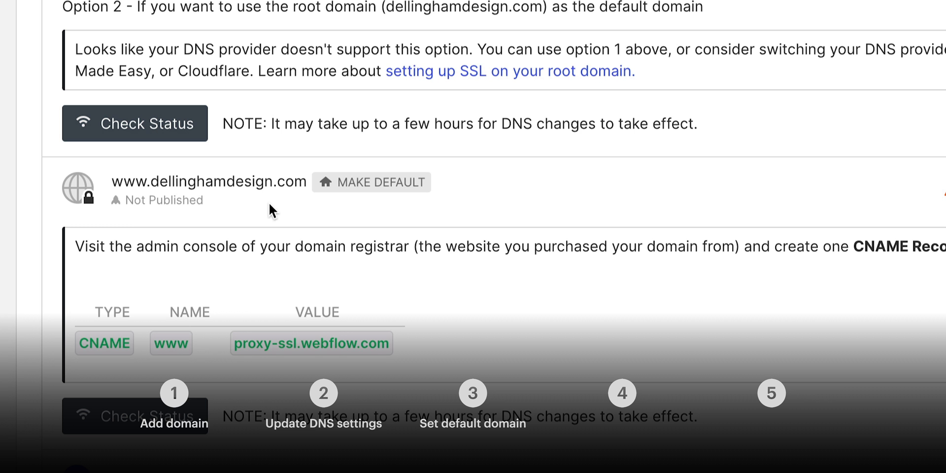
{"action": "left_click", "coordinate": [371, 182]}
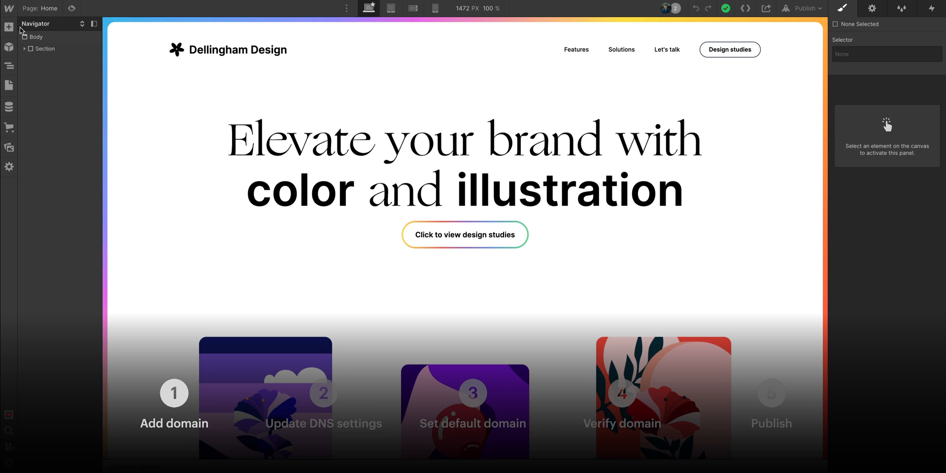
Open Project Settings' Custom Domains publishing section, then find dellinghamdesign.com in Cloudflare.
{"action": "left_click", "coordinate": [9, 9]}
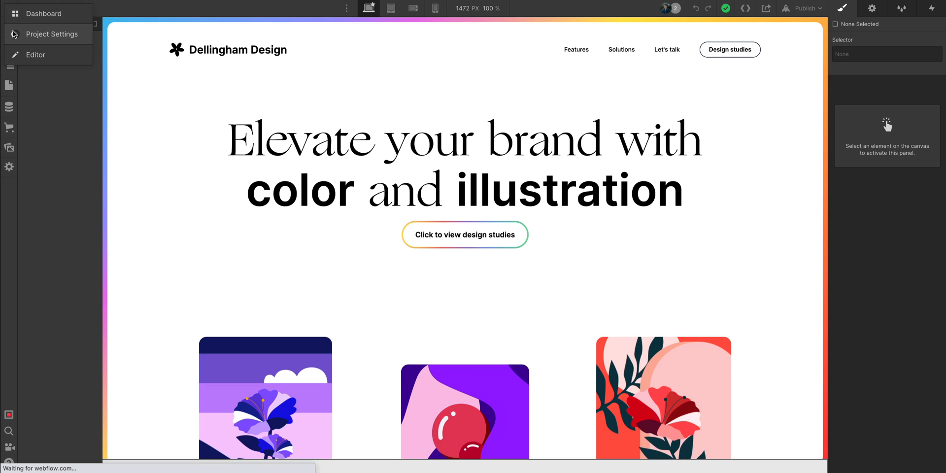
{"action": "left_click", "coordinate": [51, 34]}
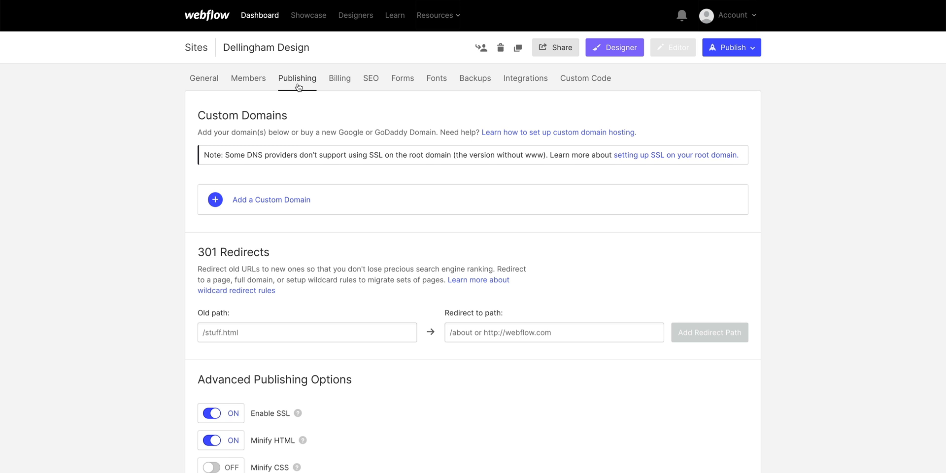
{"action": "mouse_move", "coordinate": [287, 188]}
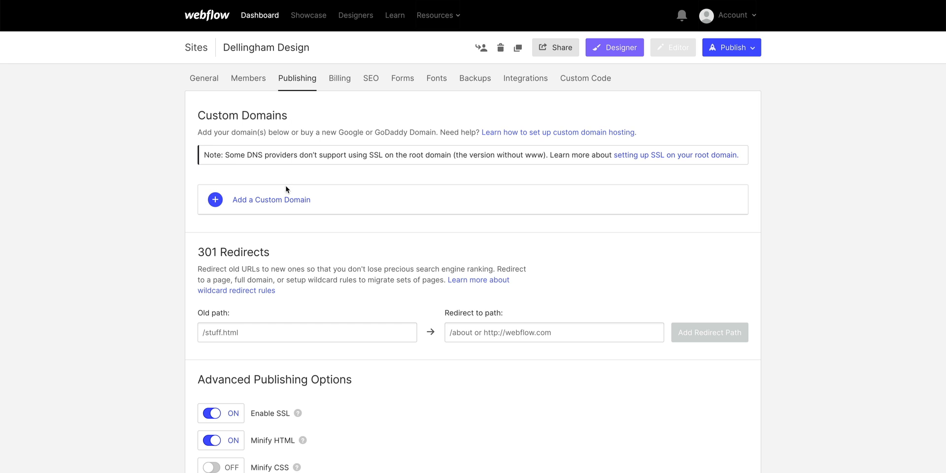
{"action": "mouse_move", "coordinate": [287, 204]}
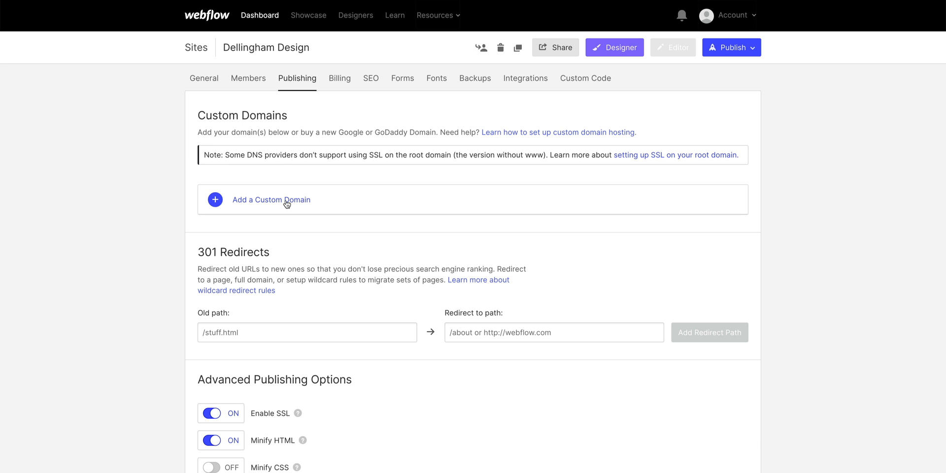
{"action": "scroll", "scroll_direction": "down", "scroll_amount": 3}
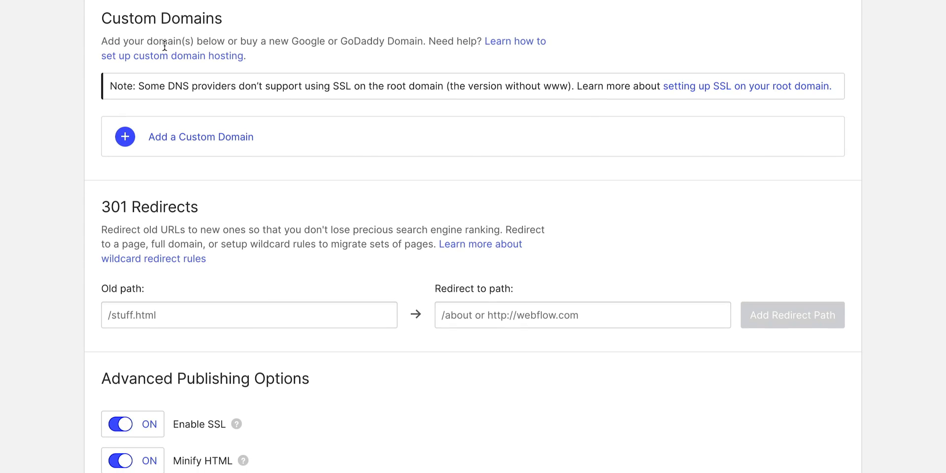
{"action": "mouse_move", "coordinate": [183, 140]}
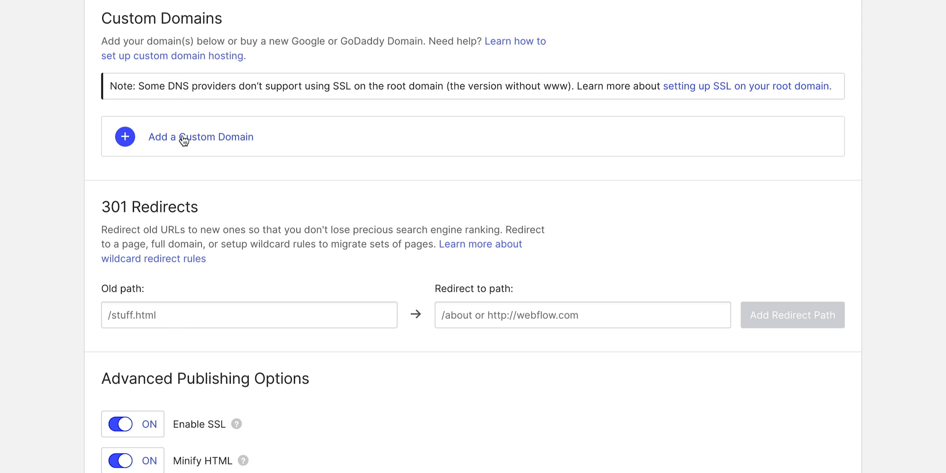
{"action": "type", "text": "dell"}
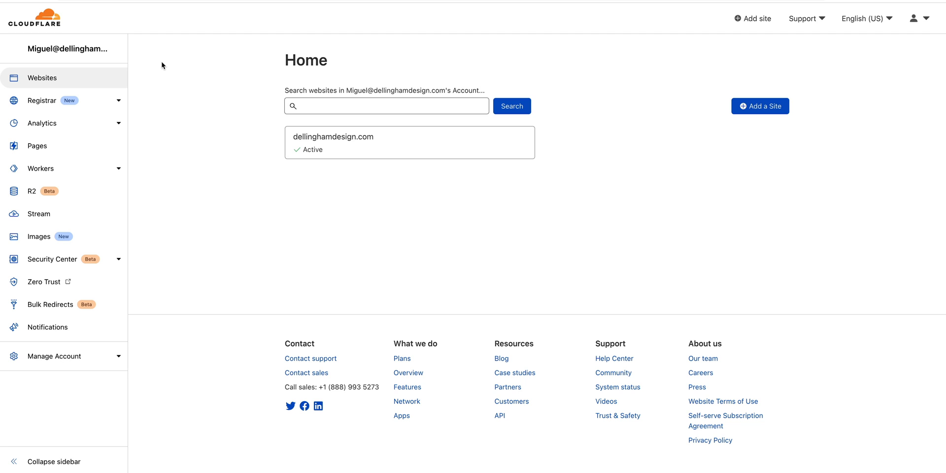
Open DNS settings for dellinghamdesign.com, showing its A and www CNAME records.
{"action": "left_click", "coordinate": [41, 78]}
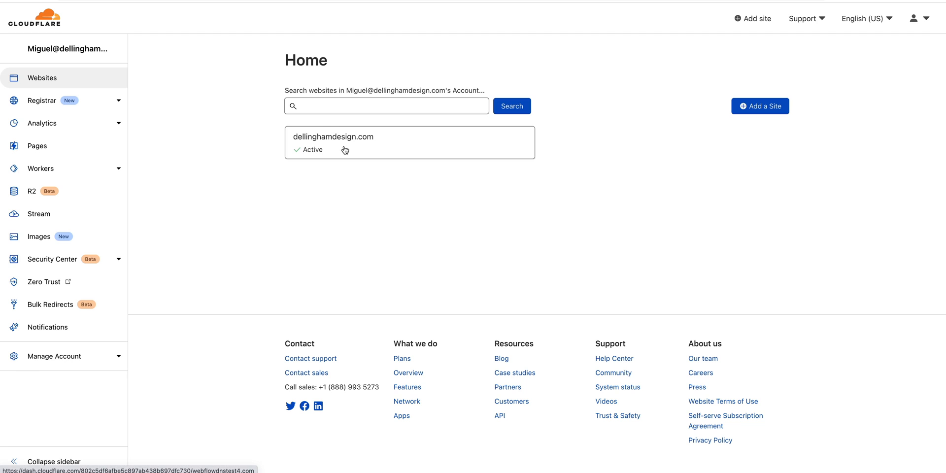
{"action": "left_click", "coordinate": [333, 136]}
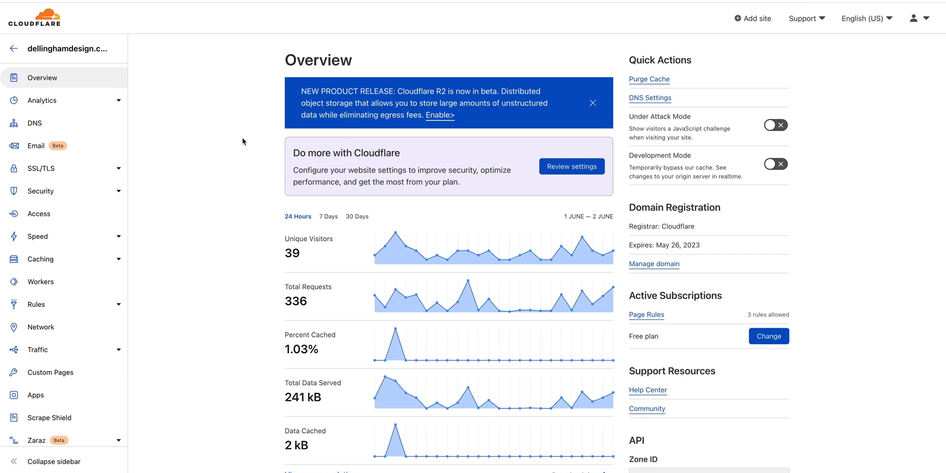
{"action": "left_click", "coordinate": [35, 124]}
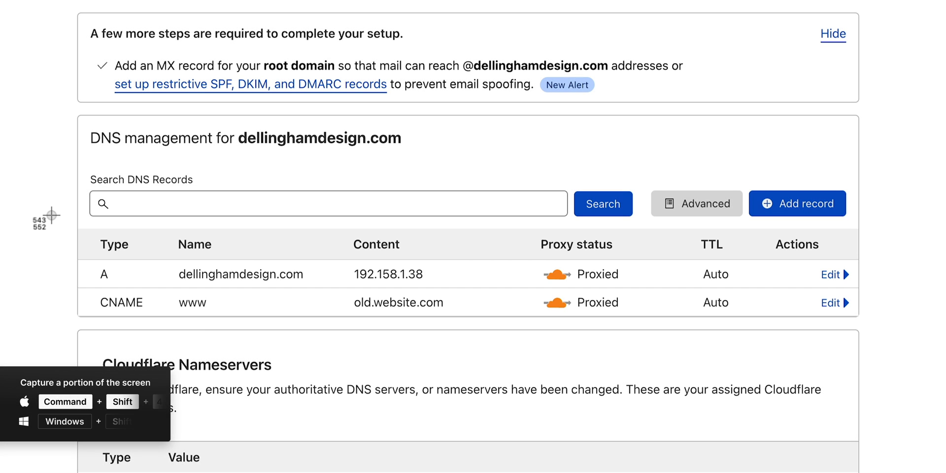
{"action": "left_click_drag", "start_coordinate": [327, 332], "coordinate": [666, 90]}
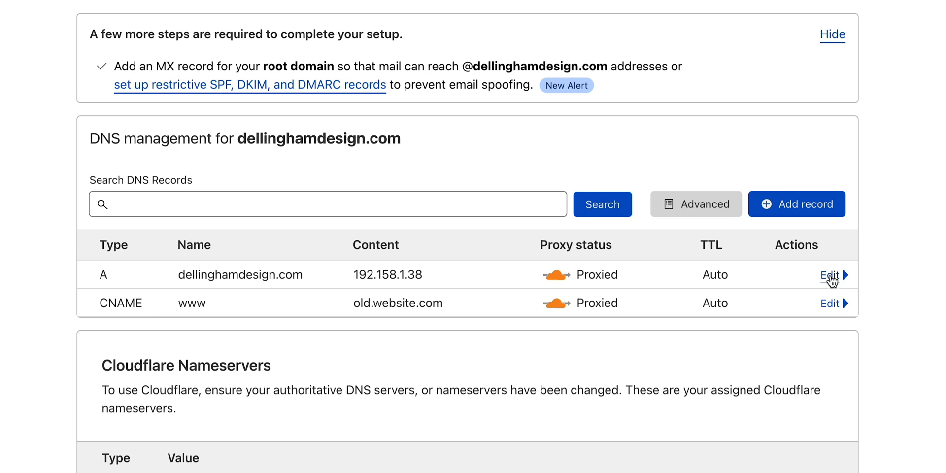
Delete the root A record pointing to 192.158.1.38.
{"action": "left_click", "coordinate": [830, 274]}
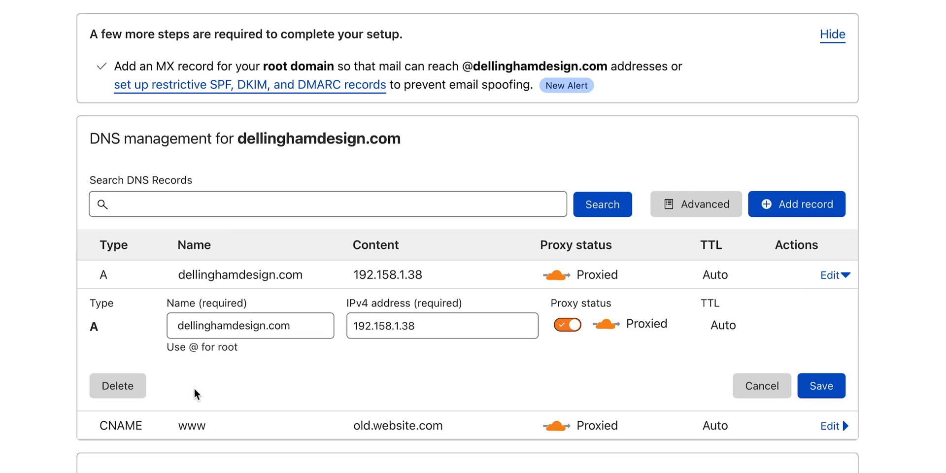
{"action": "left_click", "coordinate": [117, 385]}
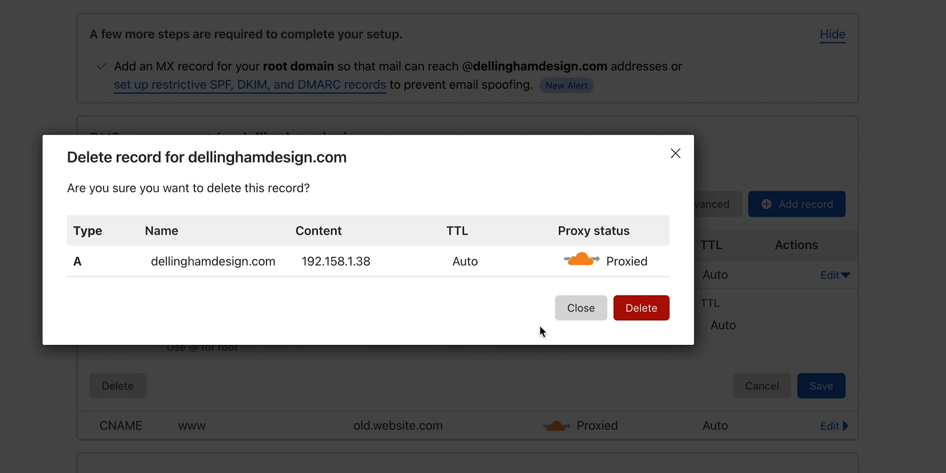
{"action": "left_click", "coordinate": [640, 308]}
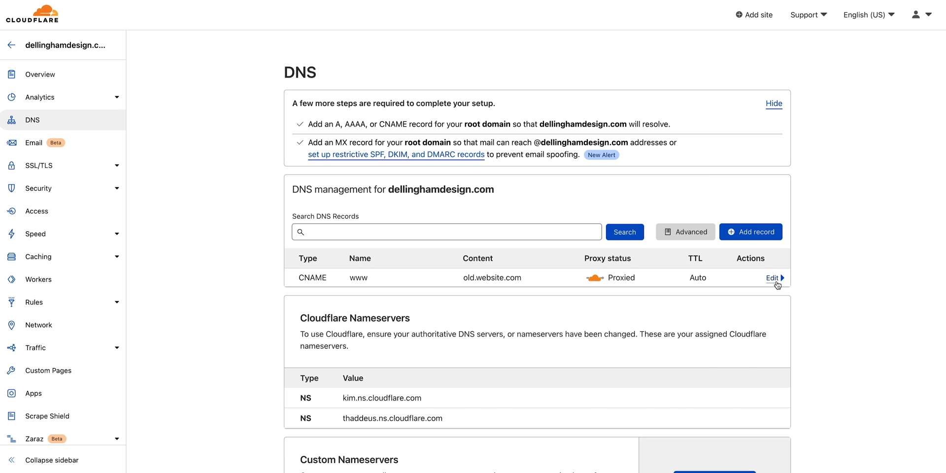
Delete the www CNAME record pointing to old.website.com.
{"action": "left_click", "coordinate": [772, 277]}
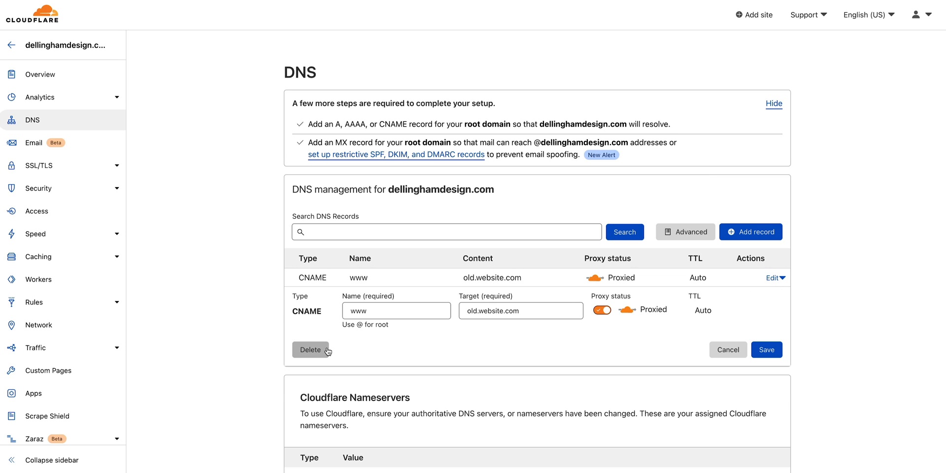
{"action": "left_click", "coordinate": [309, 349]}
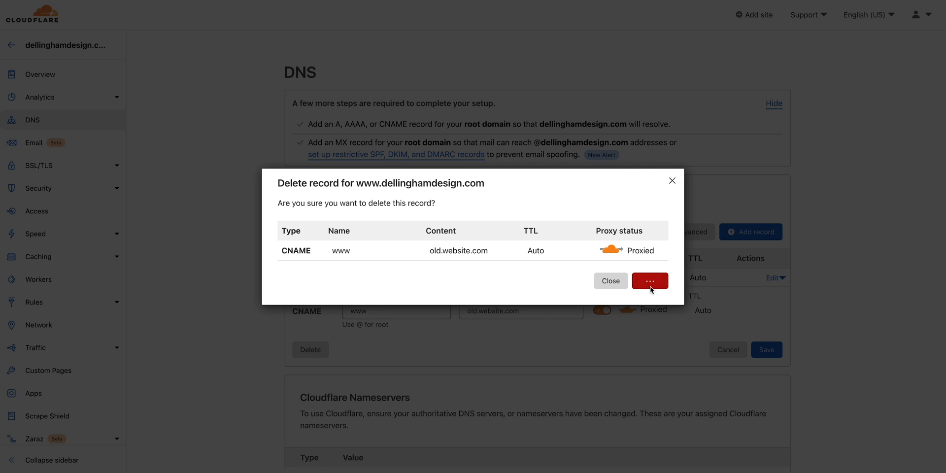
{"action": "left_click", "coordinate": [649, 280]}
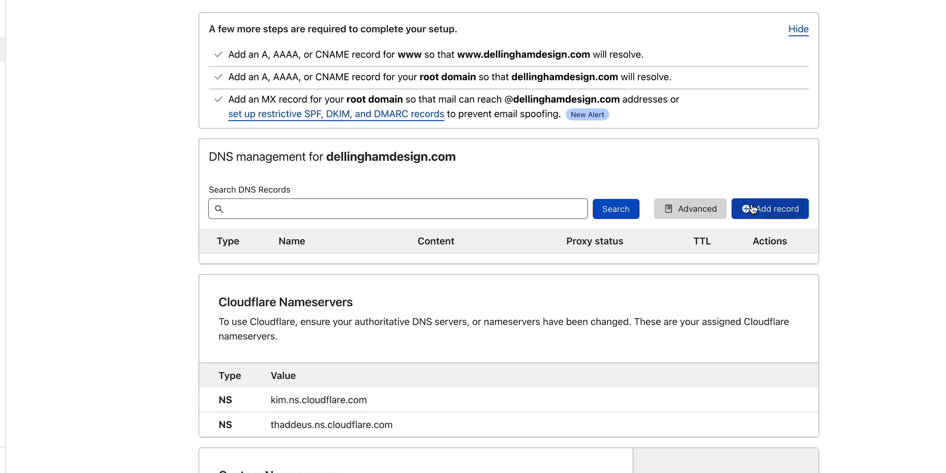
Begin a new A-type DNS record named @.
{"action": "left_click", "coordinate": [770, 208]}
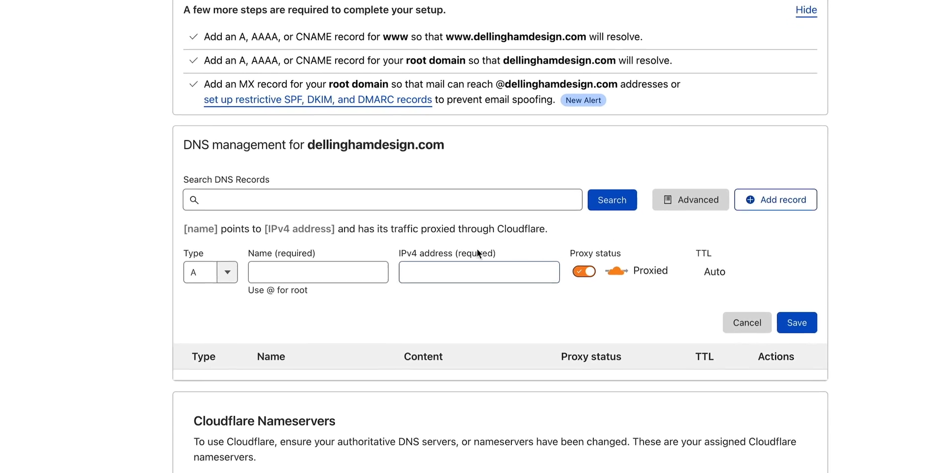
{"action": "left_click", "coordinate": [227, 271]}
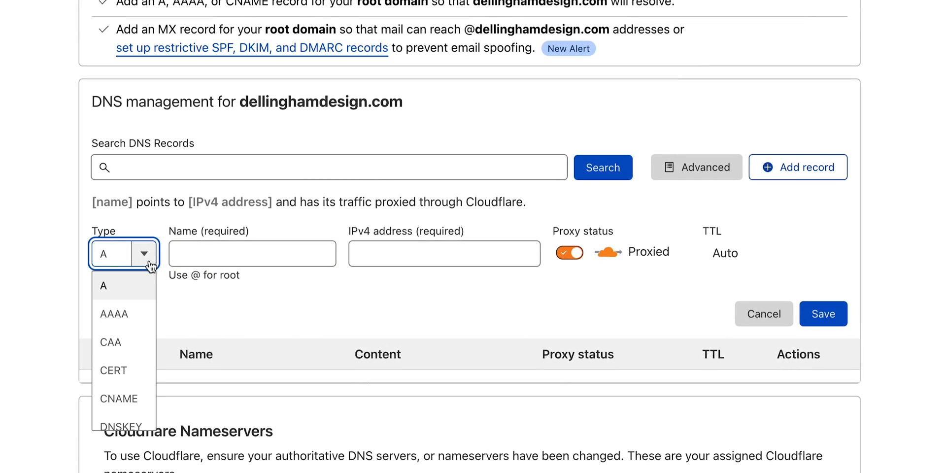
{"action": "left_click", "coordinate": [115, 285]}
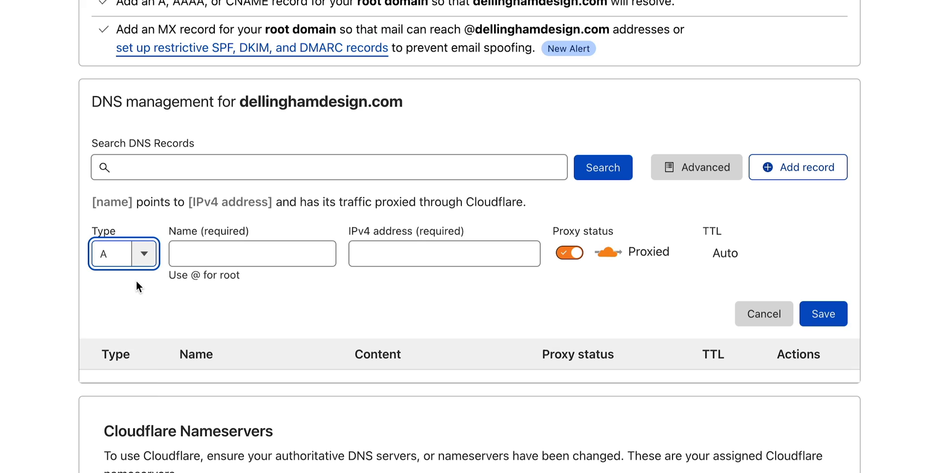
{"action": "left_click", "coordinate": [252, 253]}
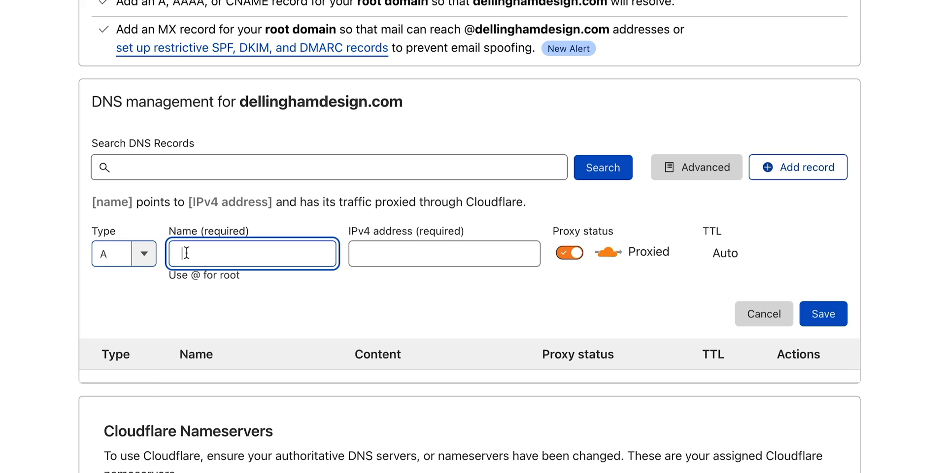
{"action": "type", "text": "@"}
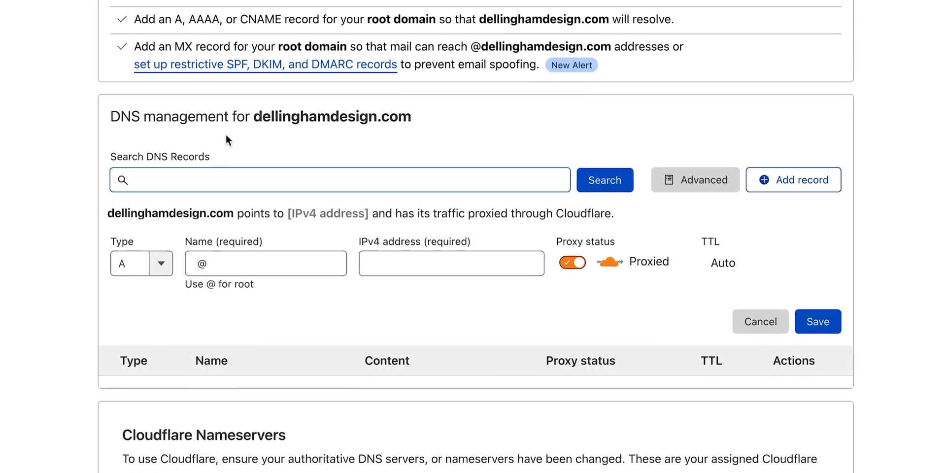
Find Webflow's A record values and copy 75.2.70.75 for Cloudflare.
{"action": "left_click", "coordinate": [220, 8]}
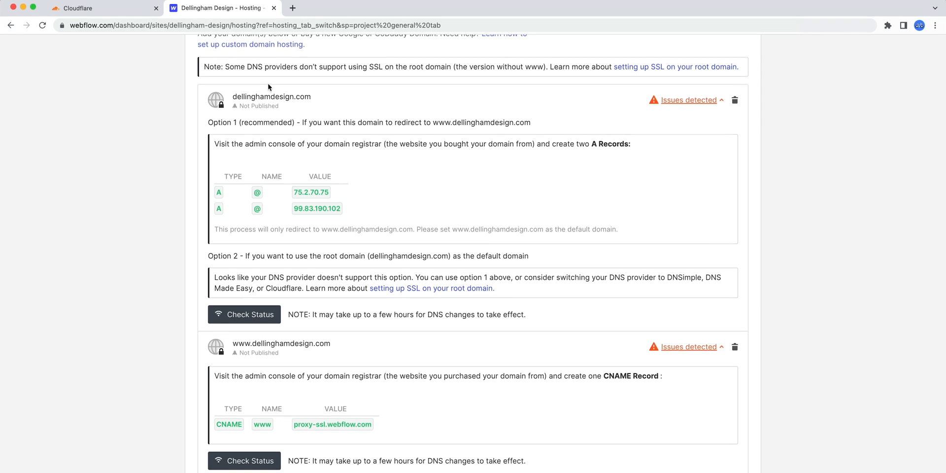
{"action": "scroll", "scroll_direction": "down", "scroll_amount": 3}
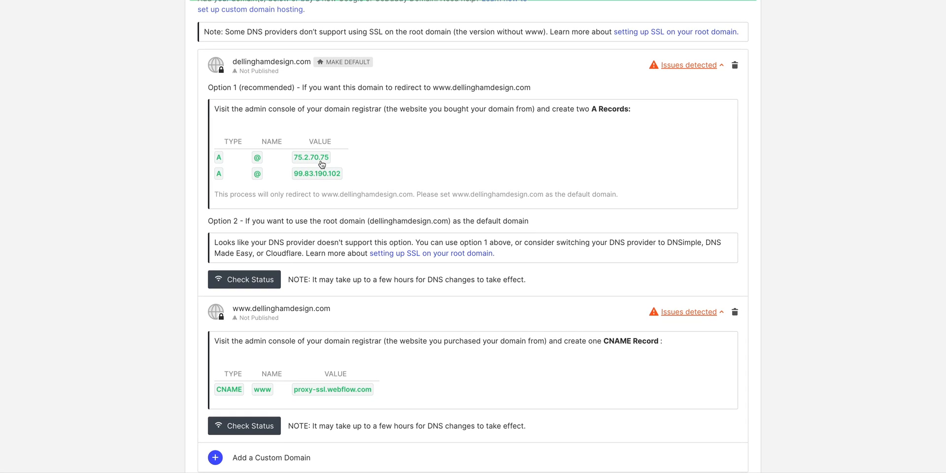
{"action": "scroll", "scroll_direction": "down", "scroll_amount": 3}
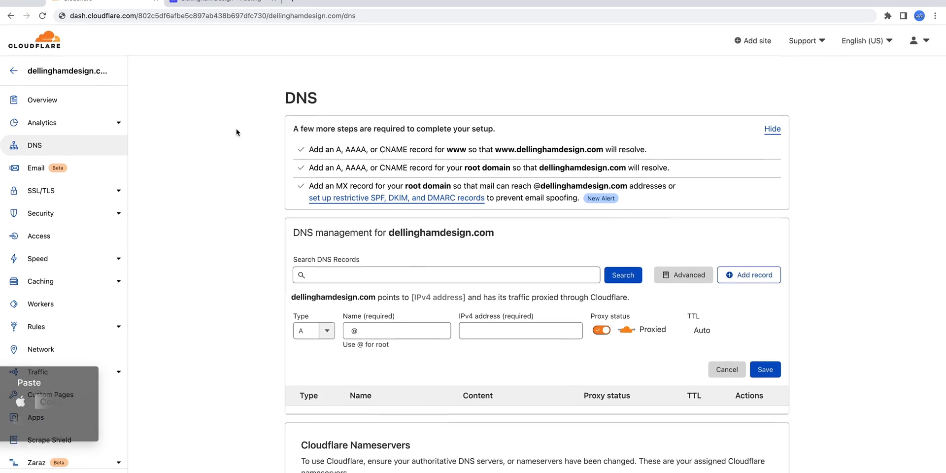
Save the @ A record with IPv4 75.2.70.75, proxy status DNS only.
{"action": "type", "text": "75.2.70.75"}
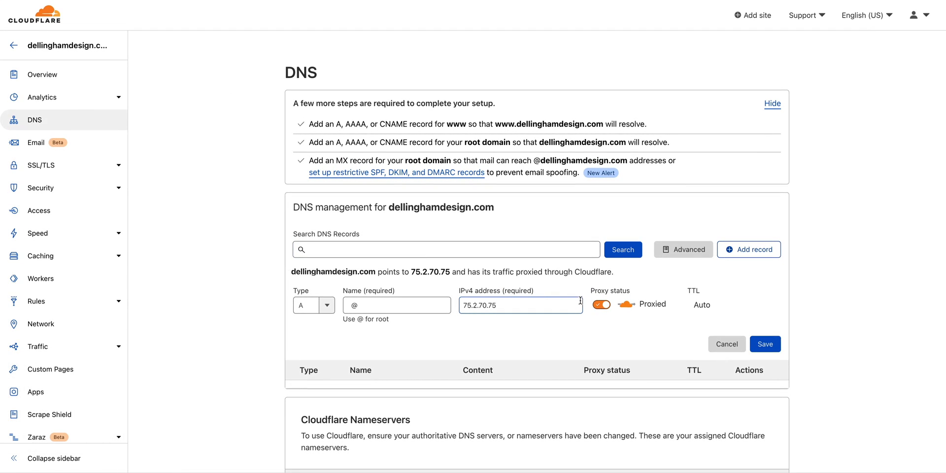
{"action": "left_click", "coordinate": [600, 303]}
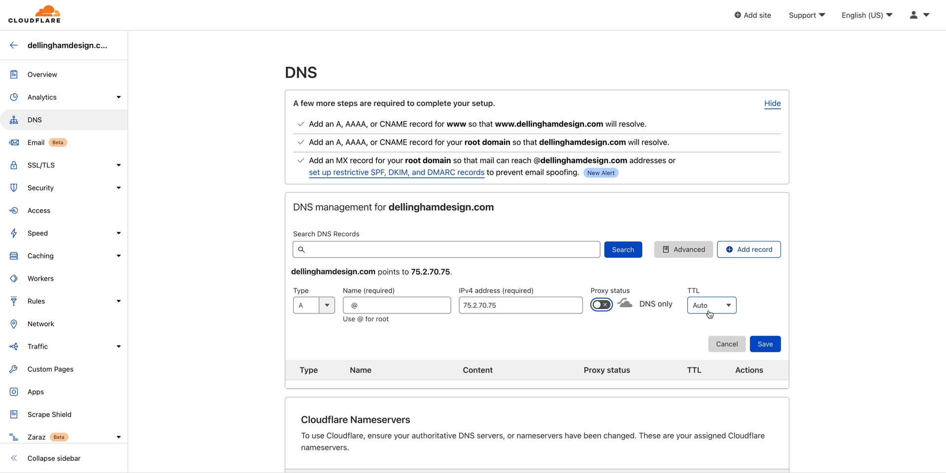
{"action": "mouse_move", "coordinate": [764, 344]}
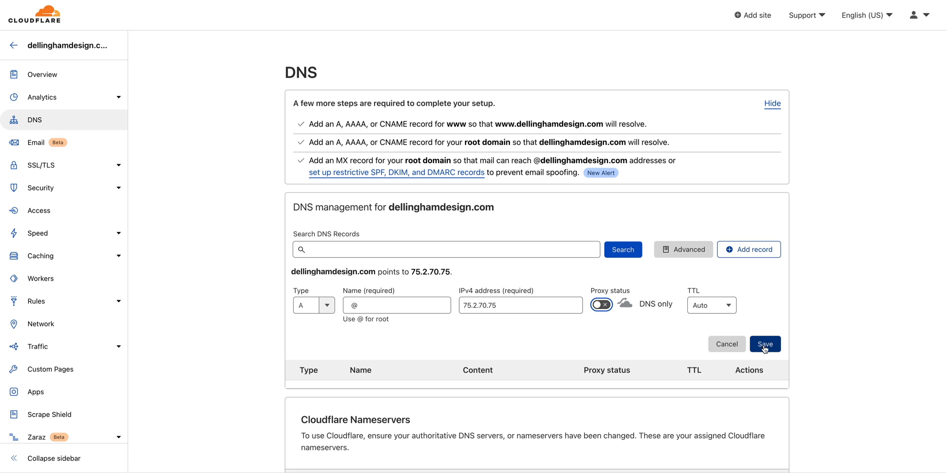
{"action": "left_click", "coordinate": [763, 344]}
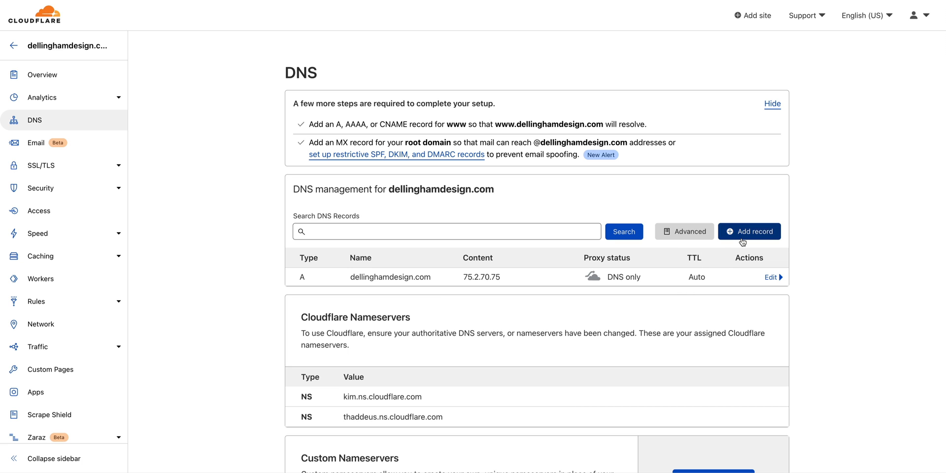
Add a second @ A record for 99.83.190.102 with proxying turned off.
{"action": "left_click", "coordinate": [748, 231]}
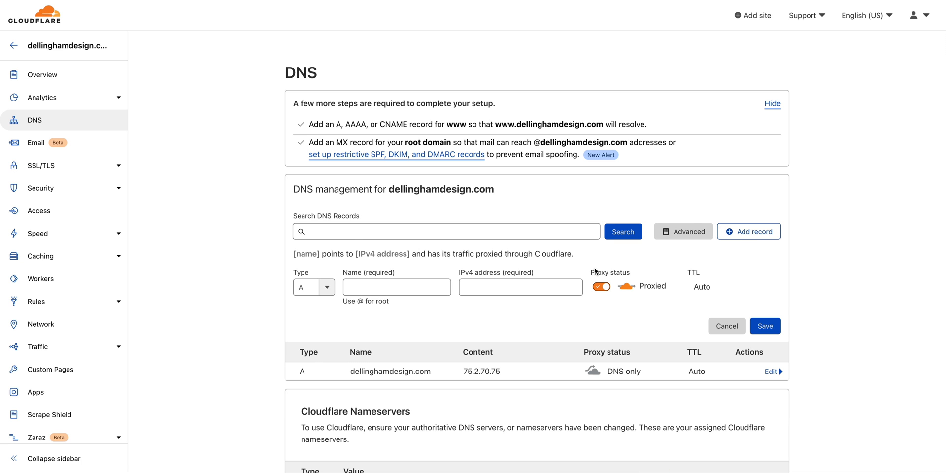
{"action": "left_click", "coordinate": [396, 287]}
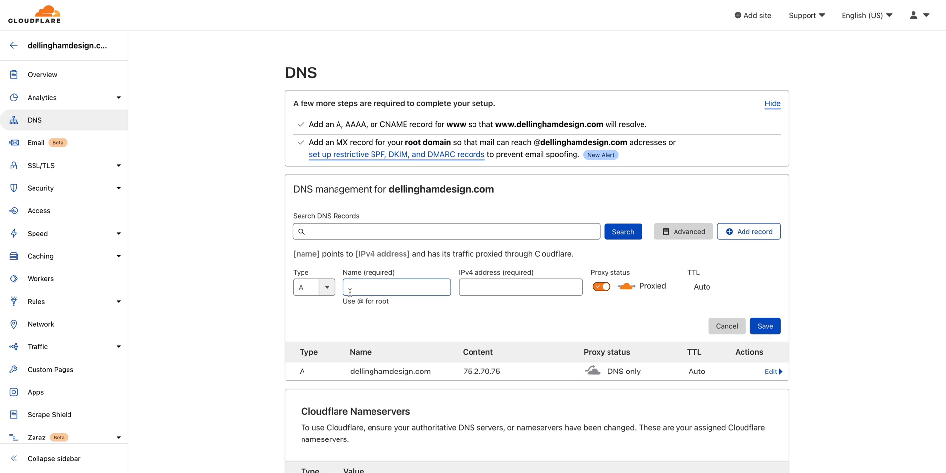
{"action": "type", "text": "@"}
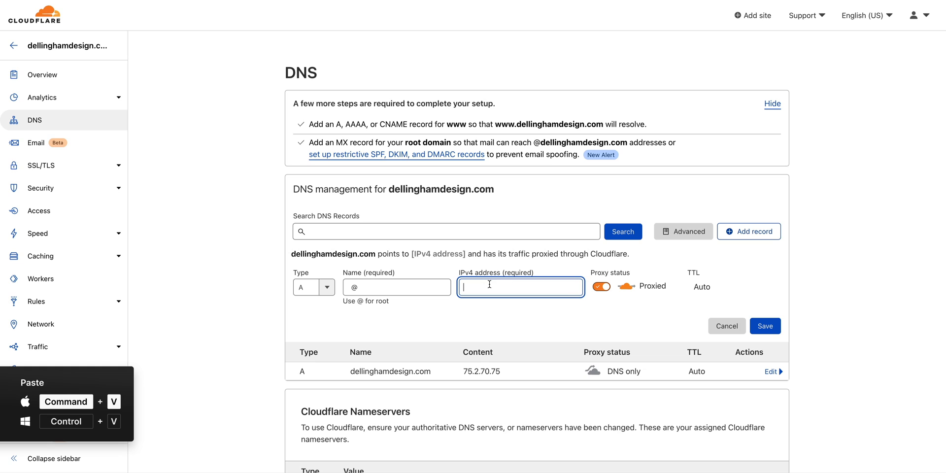
{"action": "type", "text": "99.83.190.102"}
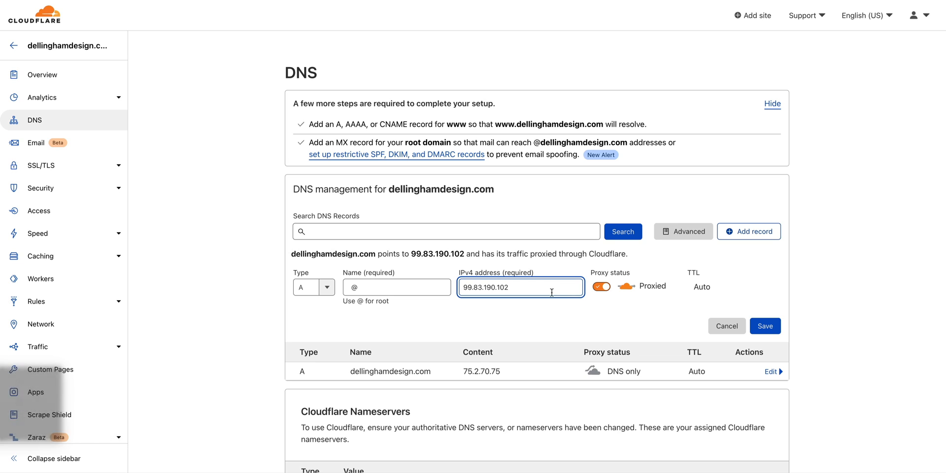
{"action": "left_click", "coordinate": [599, 287]}
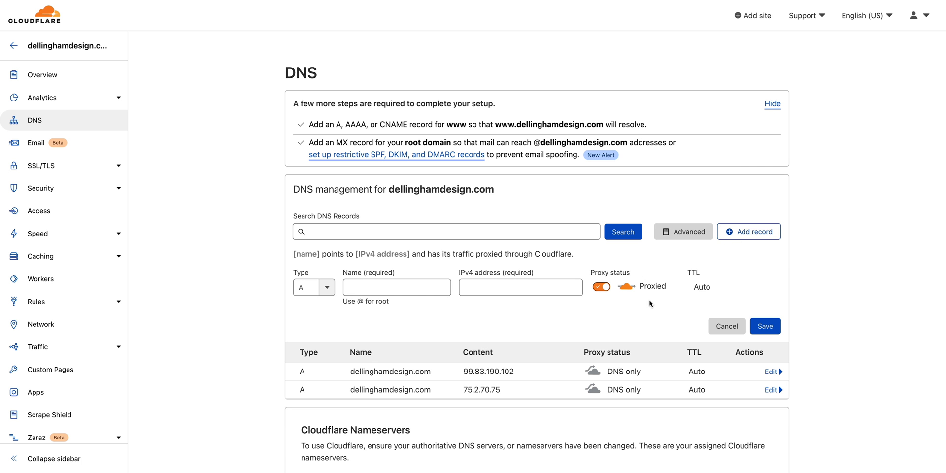
Create and save a DNS-only www CNAME targeting proxy-ssl.webflow.com.
{"action": "left_click", "coordinate": [314, 286]}
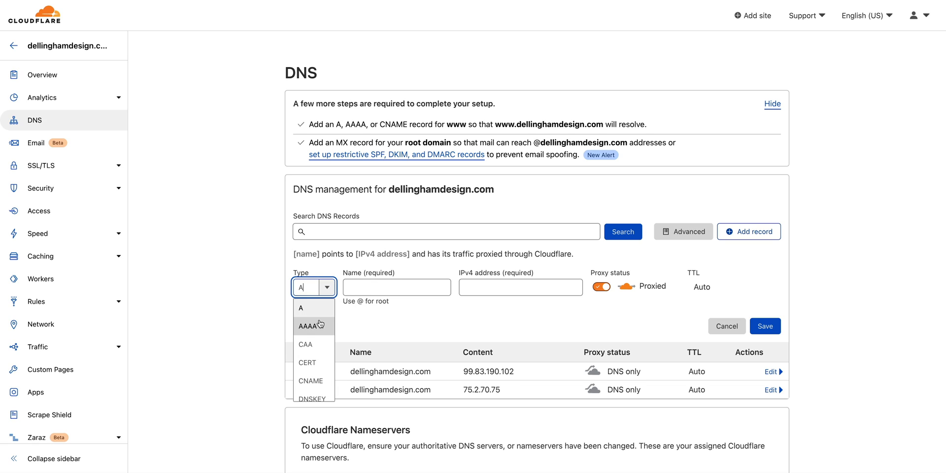
{"action": "left_click", "coordinate": [311, 381]}
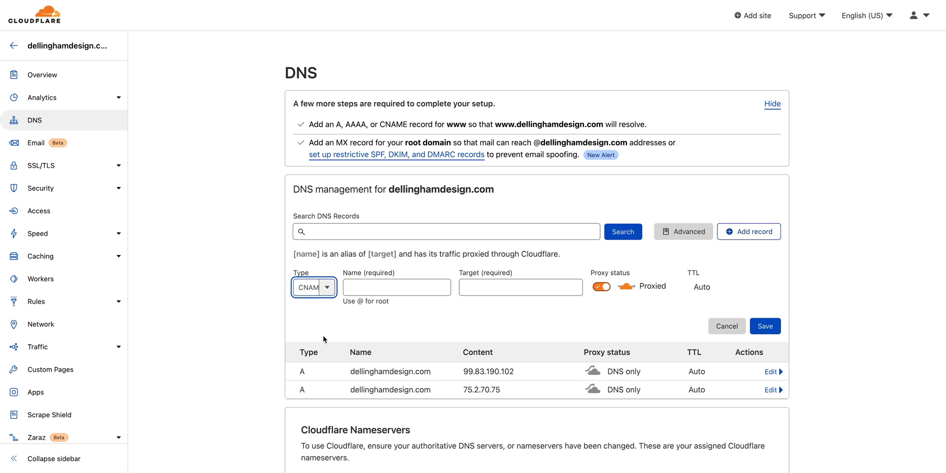
{"action": "type", "text": "w"}
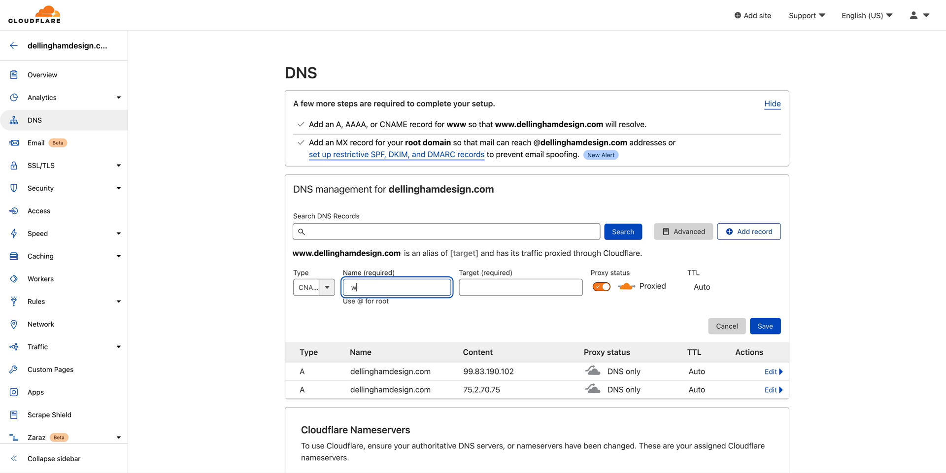
{"action": "type", "text": "ww"}
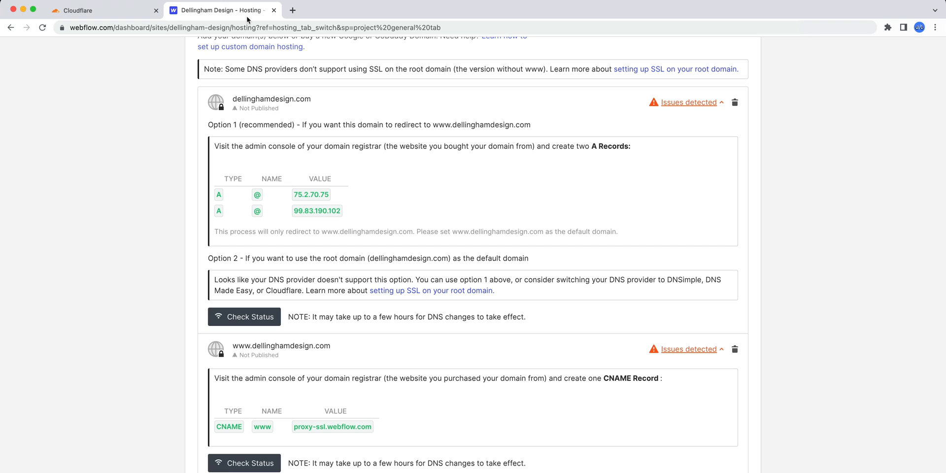
{"action": "scroll", "scroll_direction": "down", "scroll_amount": 3}
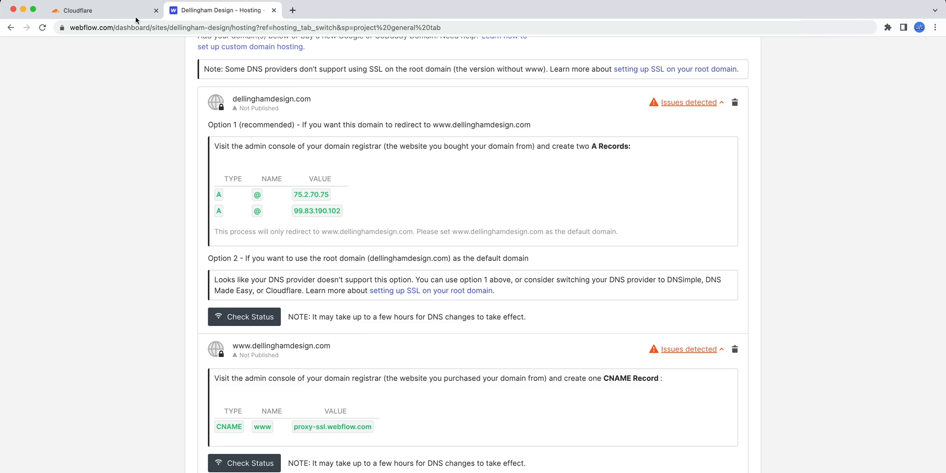
{"action": "left_click", "coordinate": [78, 10]}
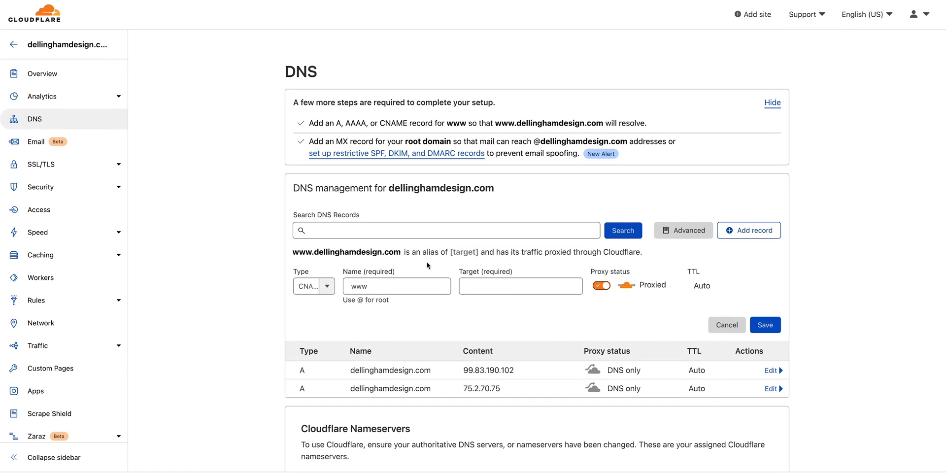
{"action": "type", "text": "proxy-ssl.webflow.com"}
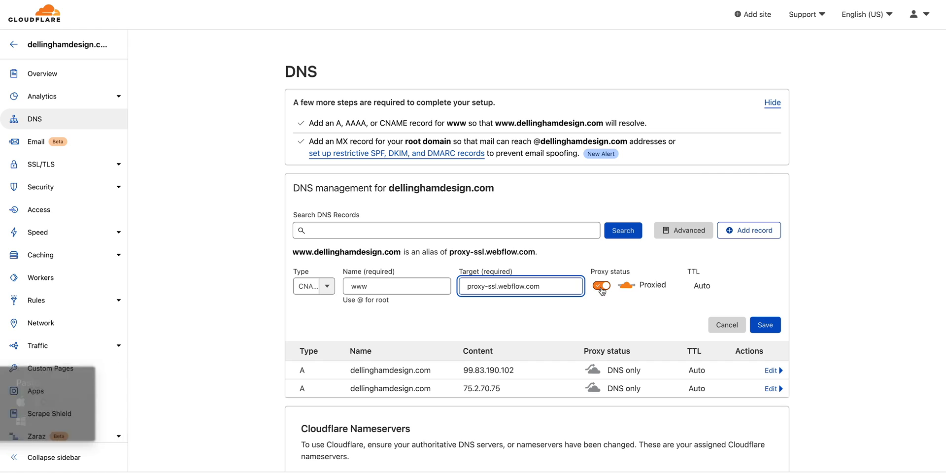
{"action": "left_click", "coordinate": [600, 285]}
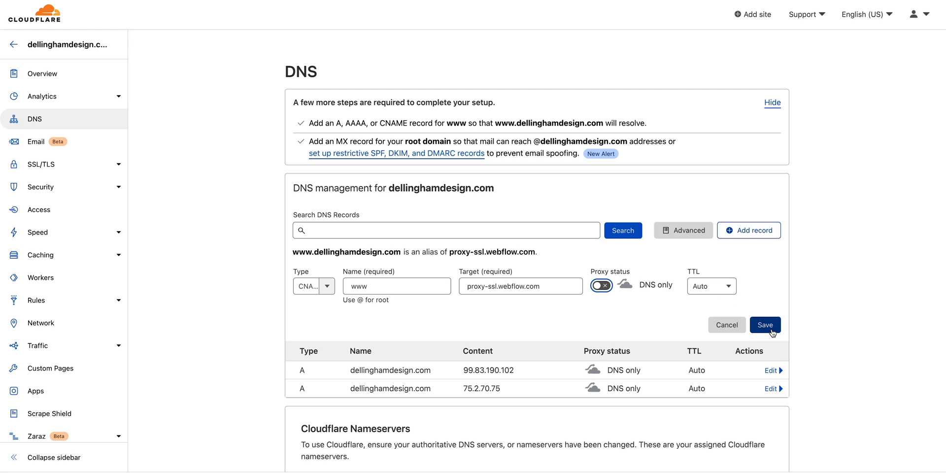
{"action": "left_click", "coordinate": [764, 324]}
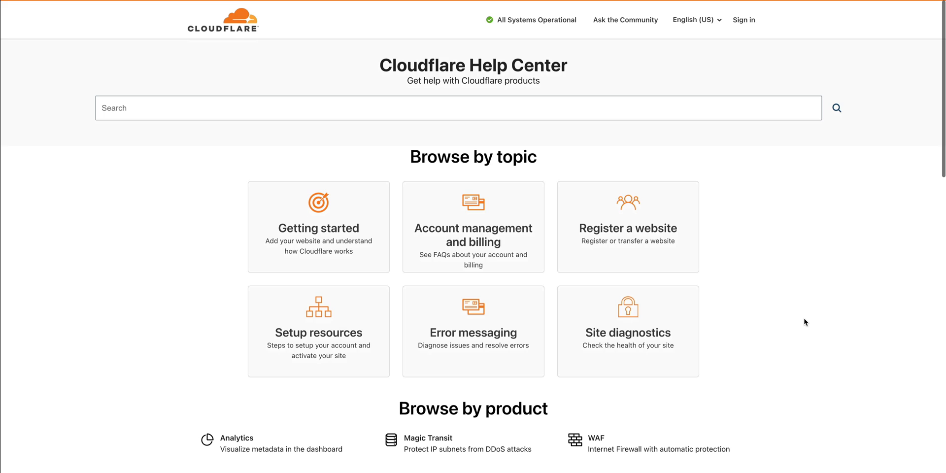
Scroll the Cloudflare Help Center down to the product list and Browse resources section.
{"action": "scroll", "scroll_direction": "down", "scroll_amount": 3}
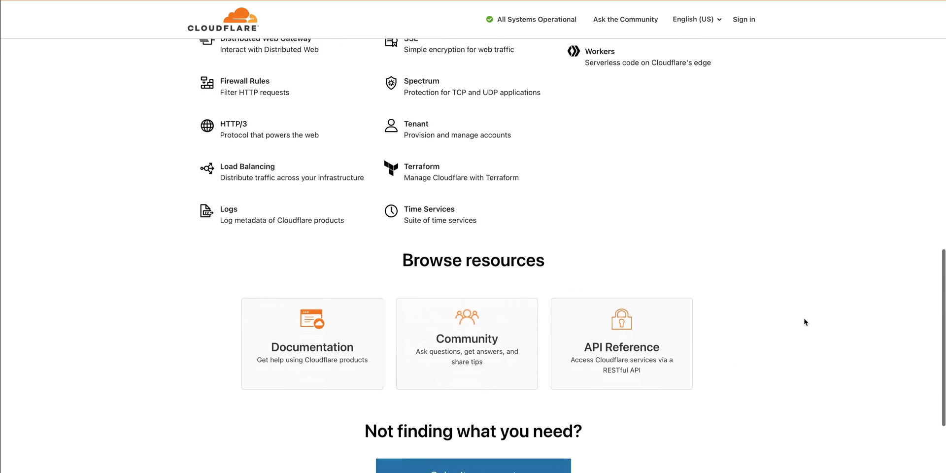
{"action": "scroll", "scroll_direction": "down", "scroll_amount": 3}
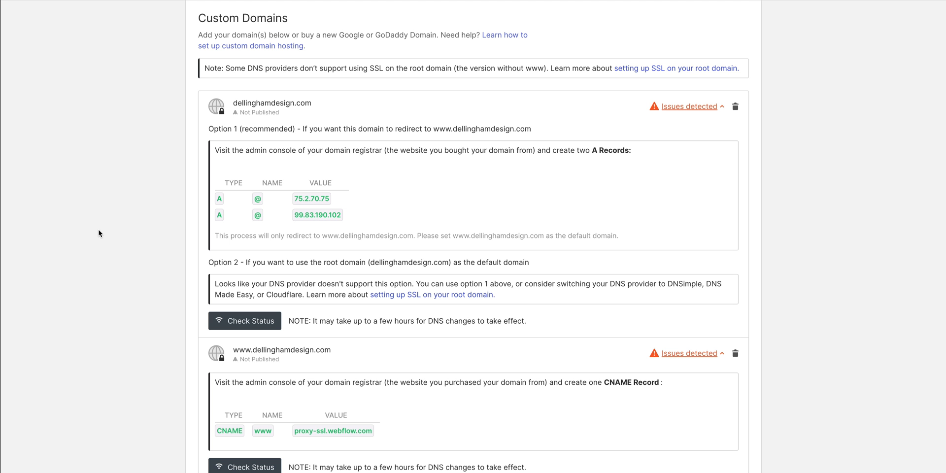
{"action": "scroll", "scroll_direction": "down", "scroll_amount": 3}
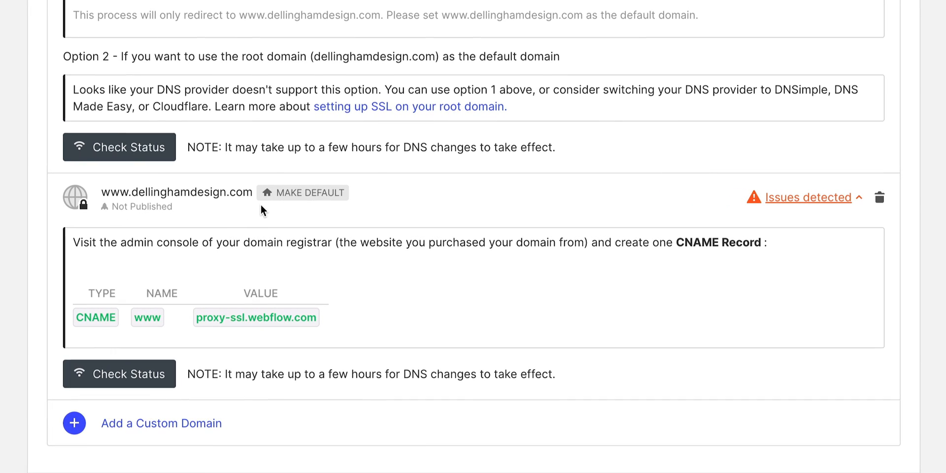
{"action": "mouse_move", "coordinate": [308, 193]}
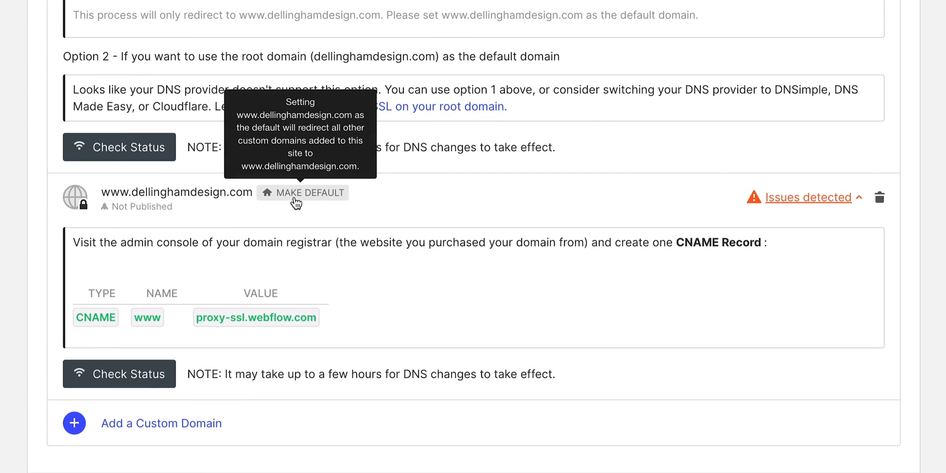
{"action": "left_click", "coordinate": [301, 193]}
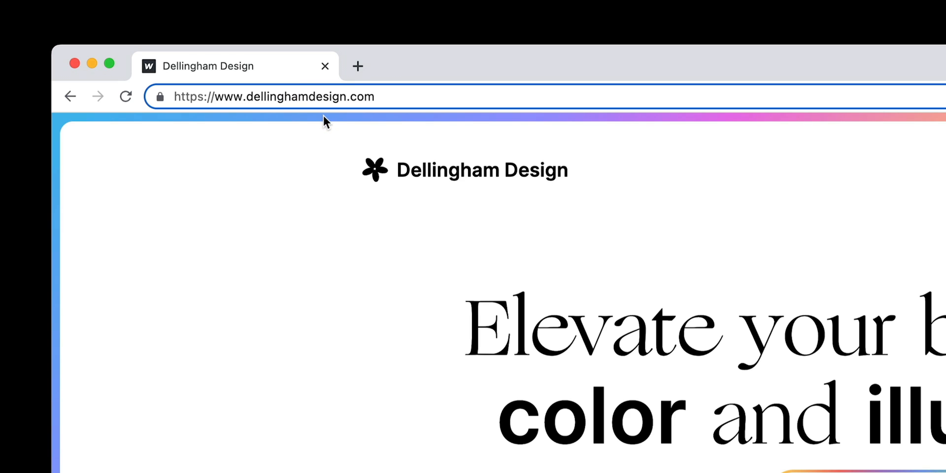
{"action": "left_click", "coordinate": [274, 96]}
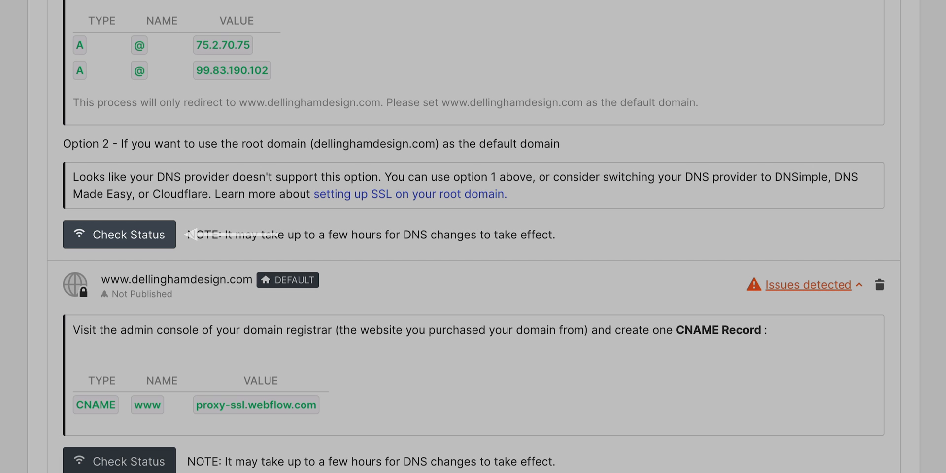
Run Check Status on dellinghamdesign.com until it shows Connected.
{"action": "scroll", "scroll_direction": "up", "scroll_amount": 3}
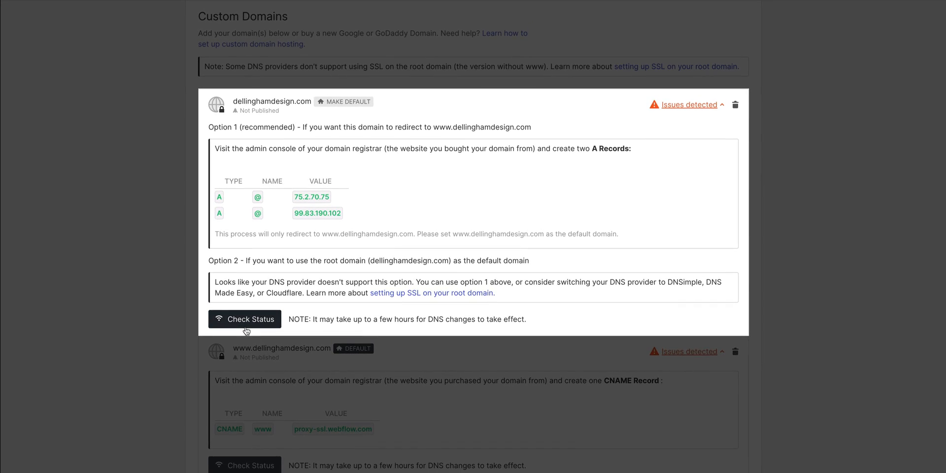
{"action": "left_click", "coordinate": [245, 319]}
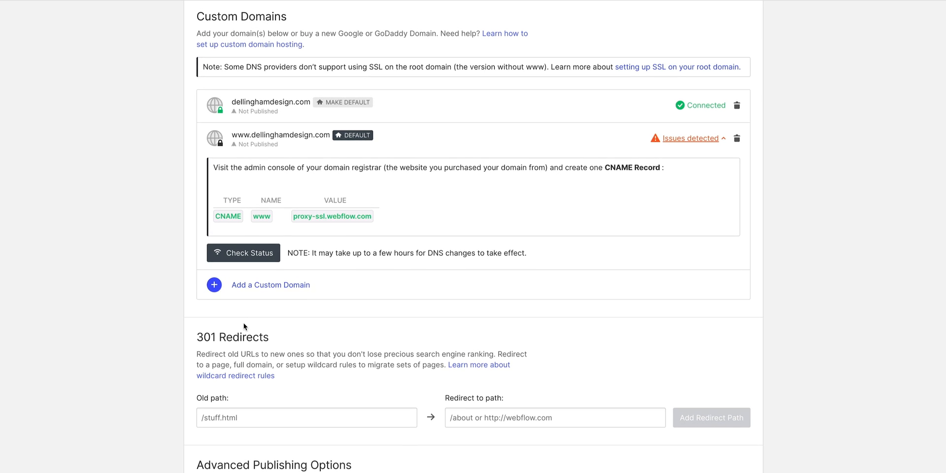
{"action": "left_click", "coordinate": [243, 252]}
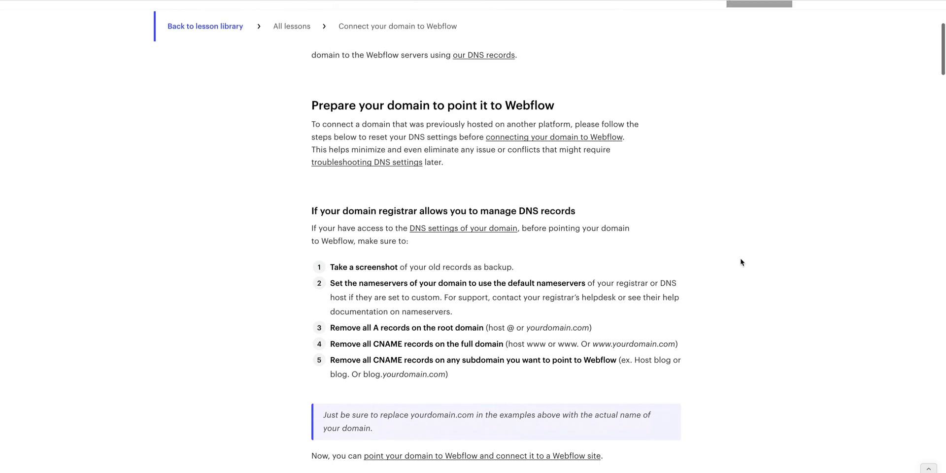
Read through the Connect your domain lesson's DNS preparation steps.
{"action": "scroll", "scroll_direction": "down", "scroll_amount": 3}
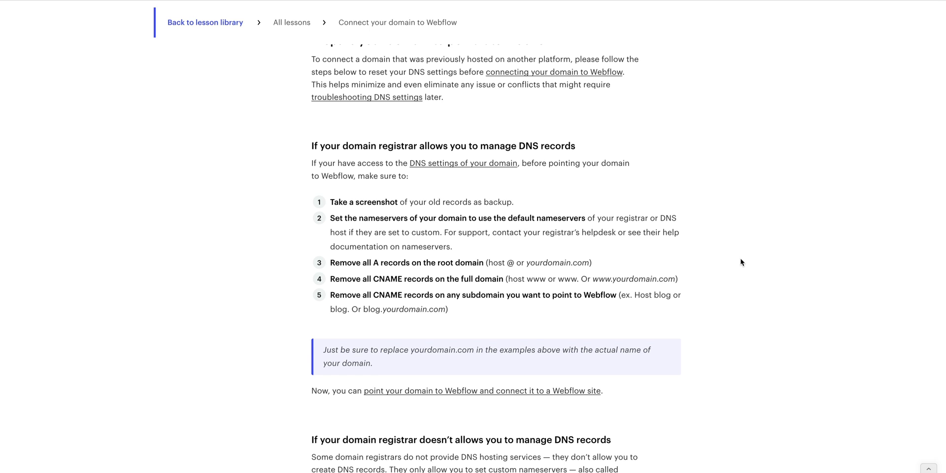
{"action": "scroll", "scroll_direction": "down", "scroll_amount": 3}
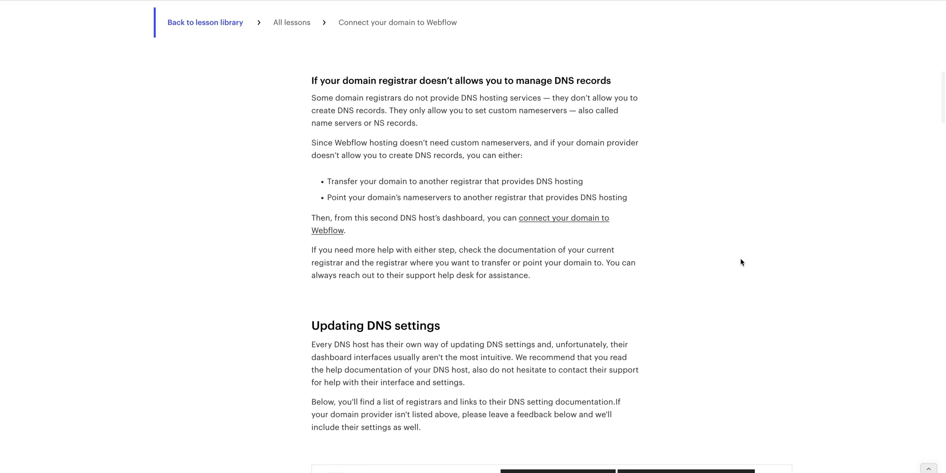
{"action": "left_click", "coordinate": [671, 95]}
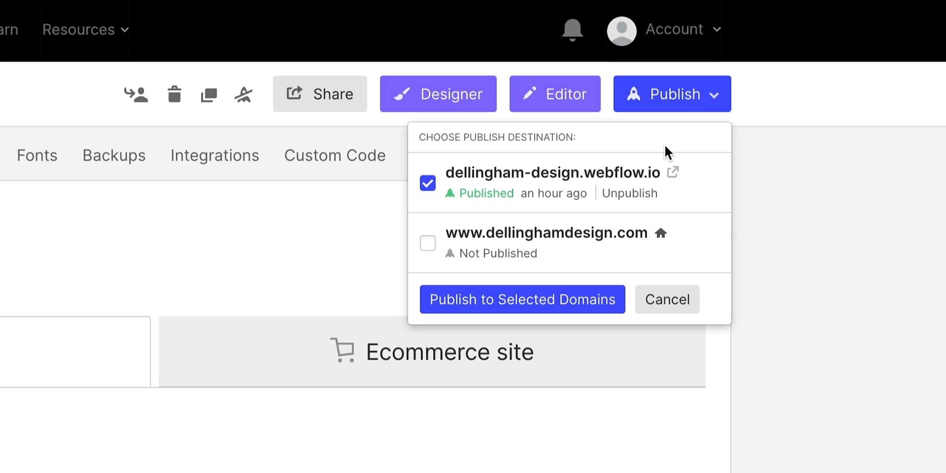
{"action": "left_click", "coordinate": [427, 243]}
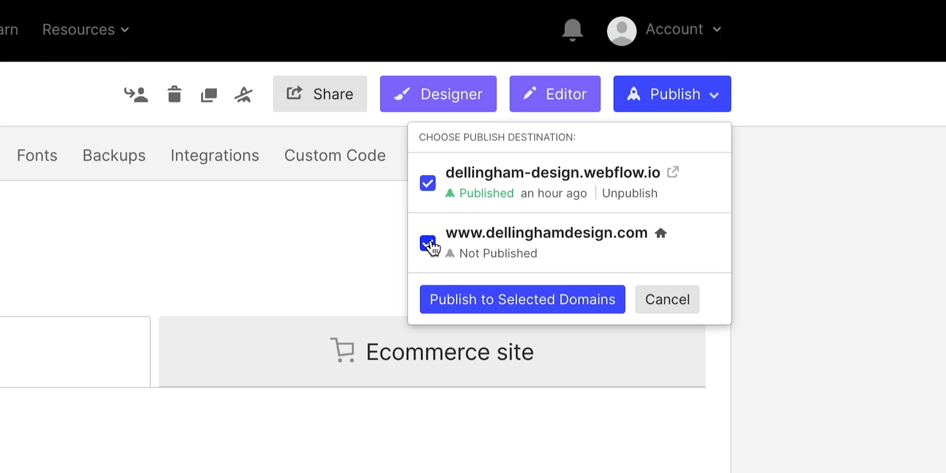
{"action": "left_click", "coordinate": [427, 243]}
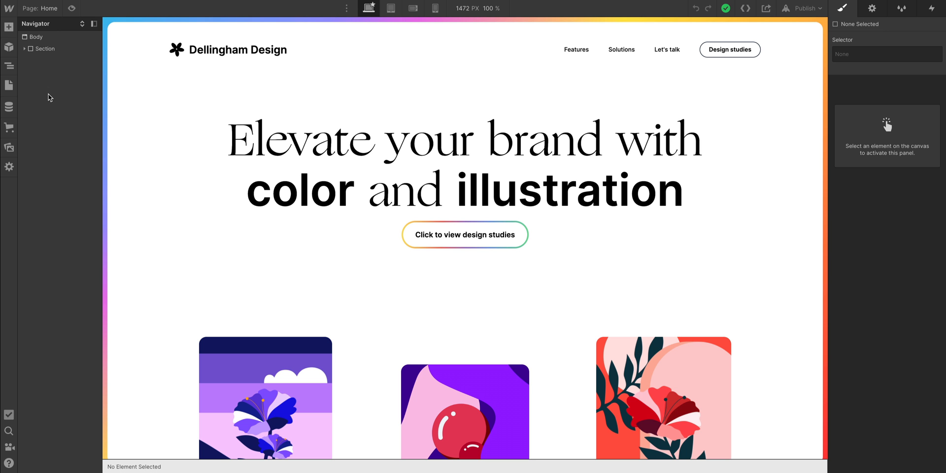
Check that Disable Subdomain Indexing is on for webflow.io in Project Settings > SEO.
{"action": "left_click", "coordinate": [8, 8]}
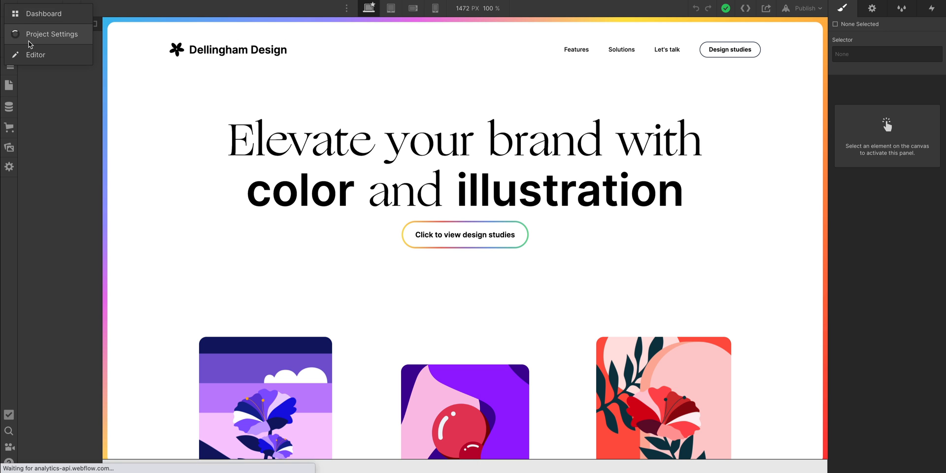
{"action": "left_click", "coordinate": [51, 34]}
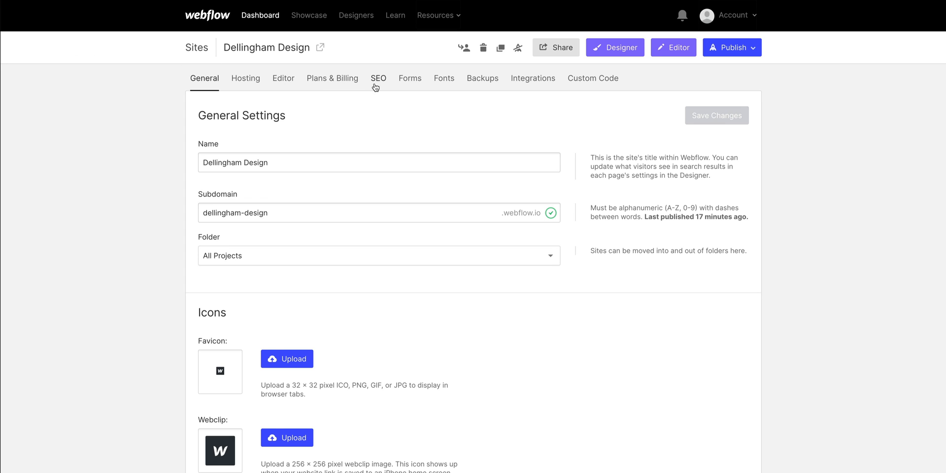
{"action": "left_click", "coordinate": [378, 77]}
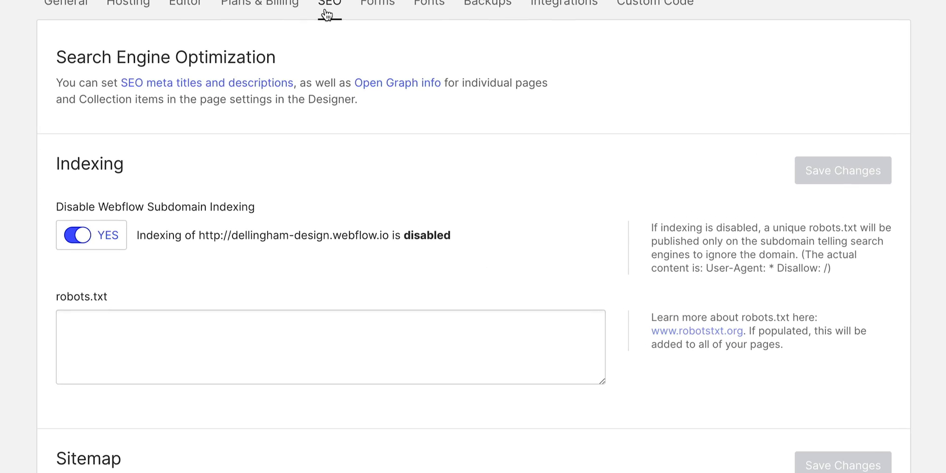
{"action": "left_click", "coordinate": [91, 235]}
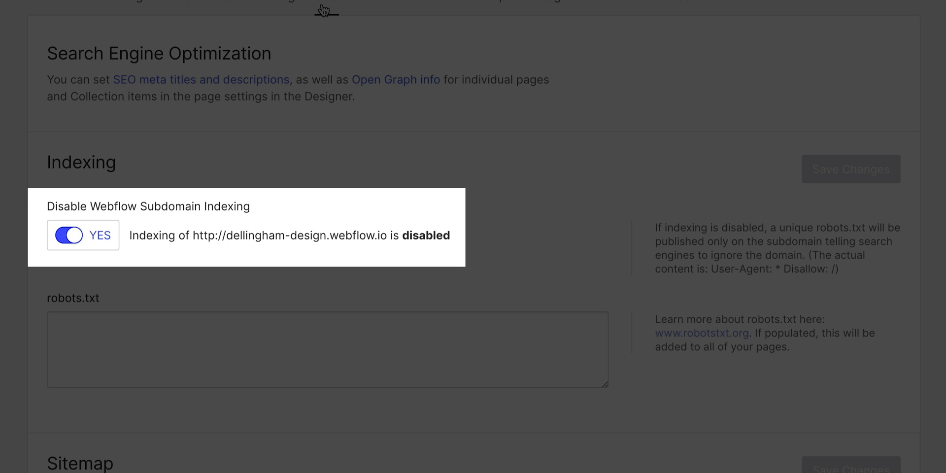
{"action": "left_click", "coordinate": [671, 93]}
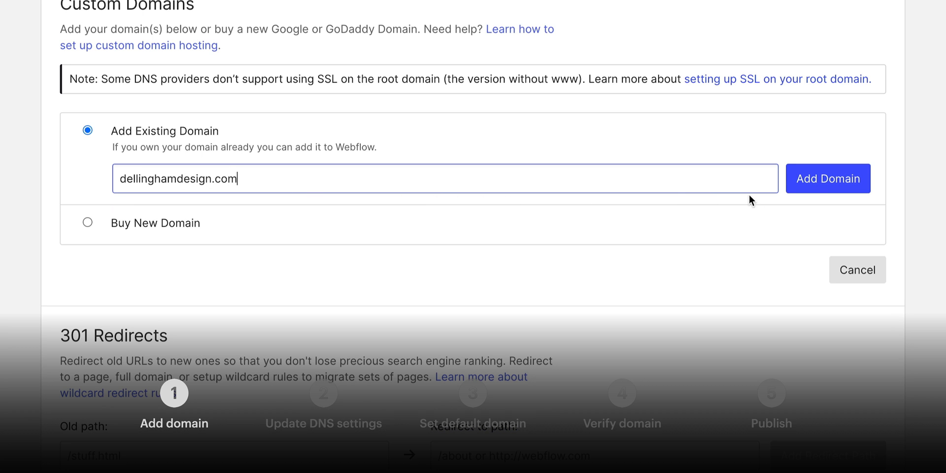
{"action": "left_click", "coordinate": [828, 178]}
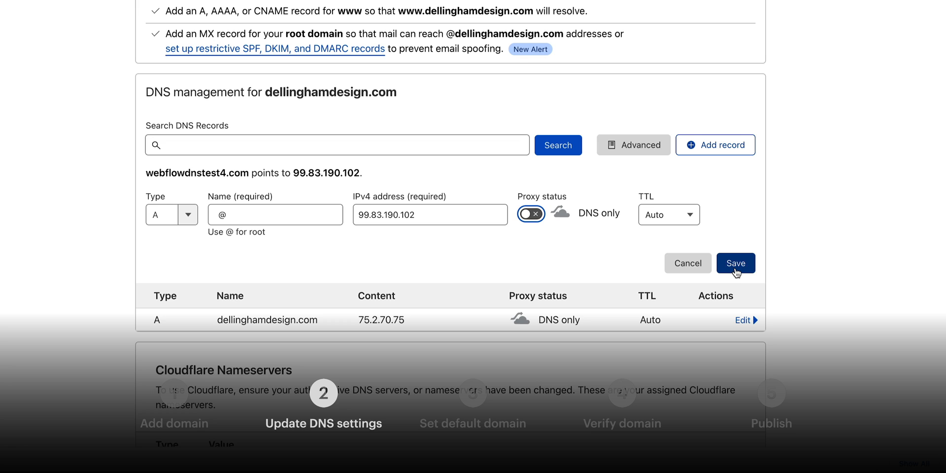
{"action": "left_click", "coordinate": [734, 263]}
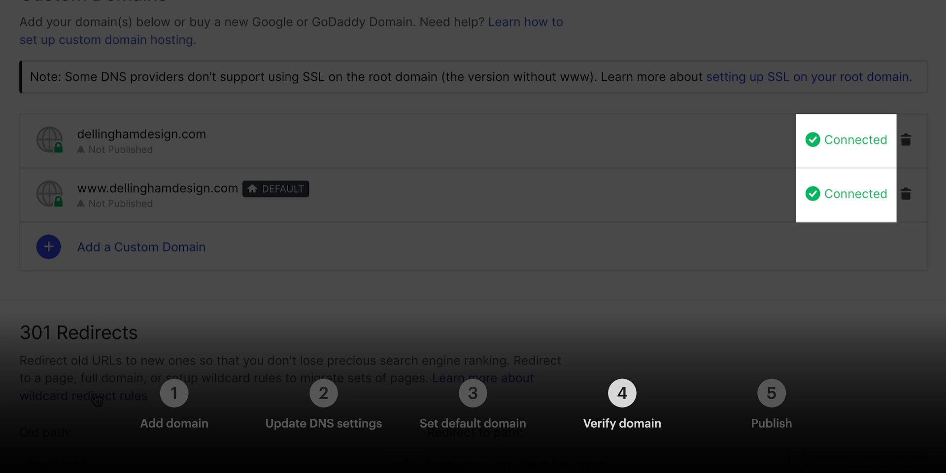
{"action": "left_click", "coordinate": [764, 82]}
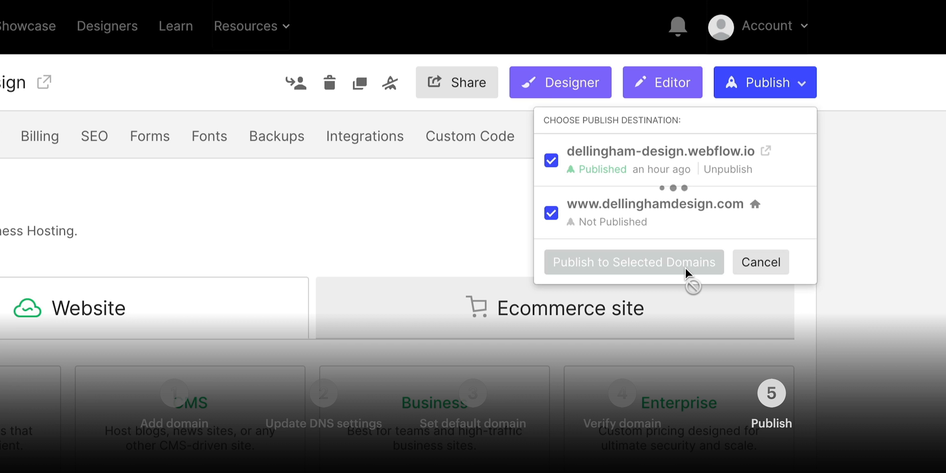
{"action": "left_click", "coordinate": [634, 261]}
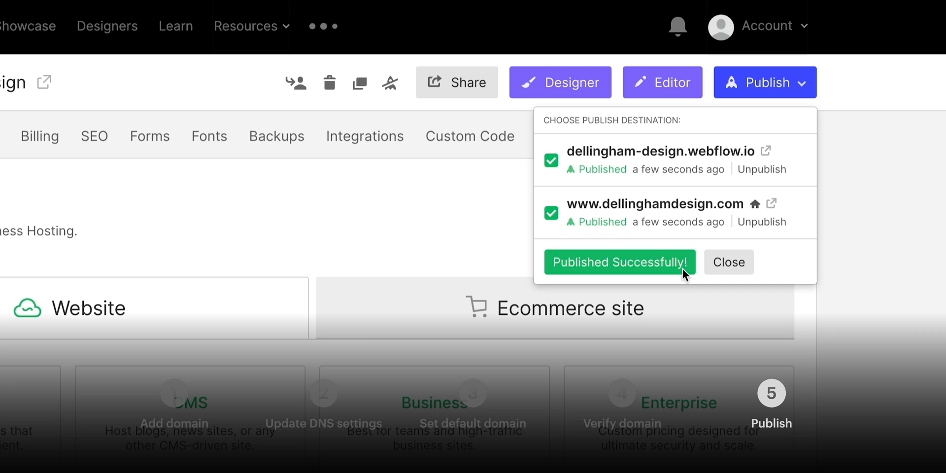